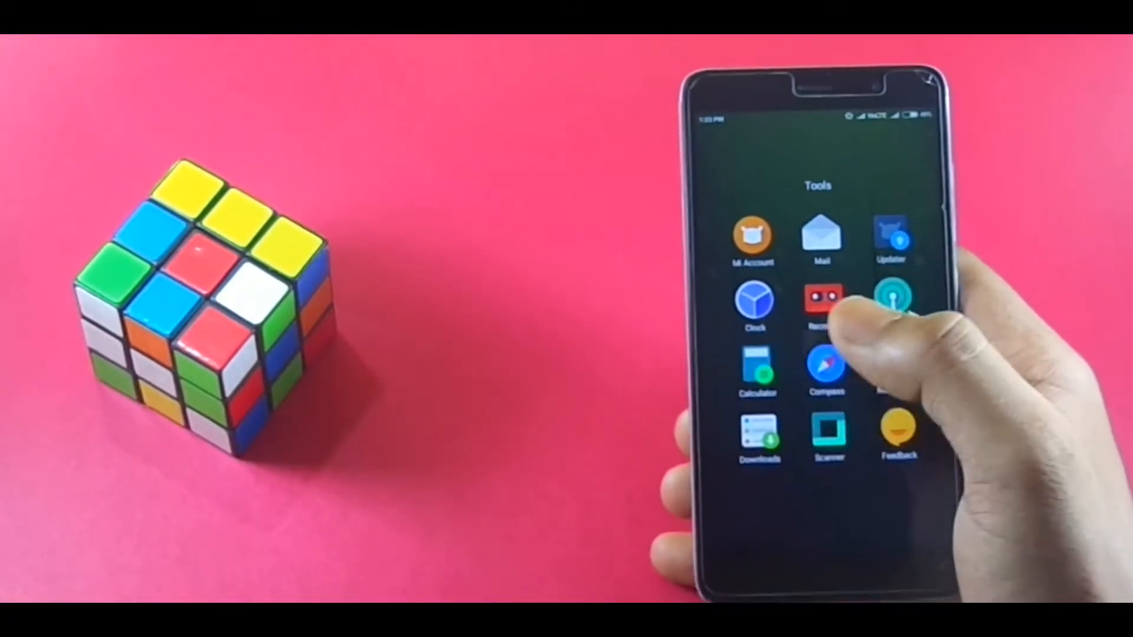
Step: Launch the Calculator app from the Tools folder to show its keypad
left_click(754, 368)
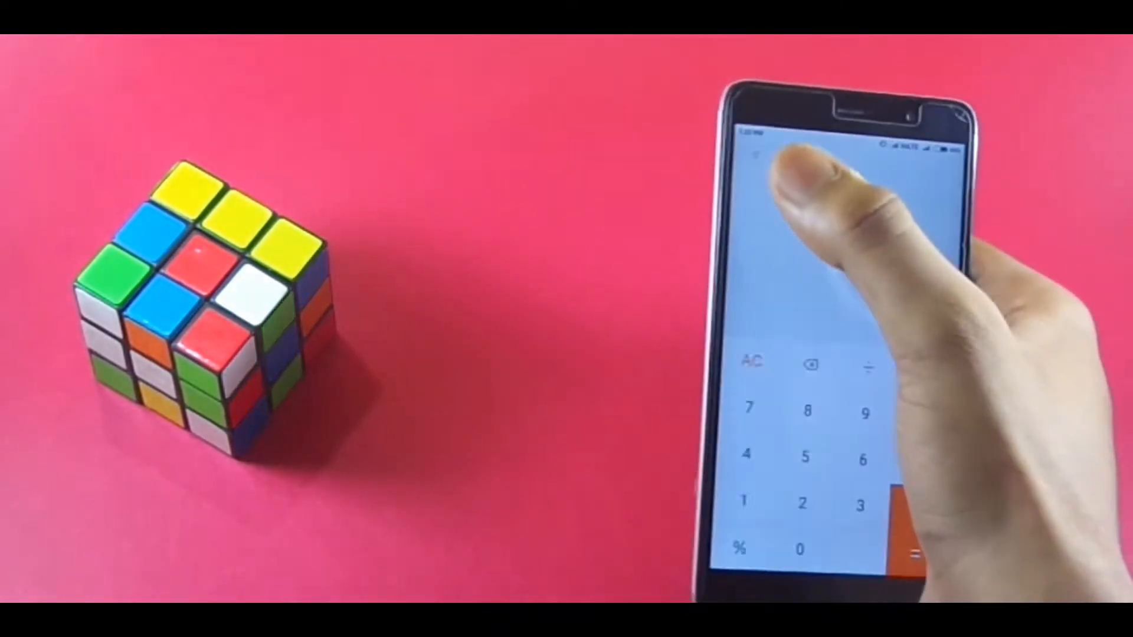